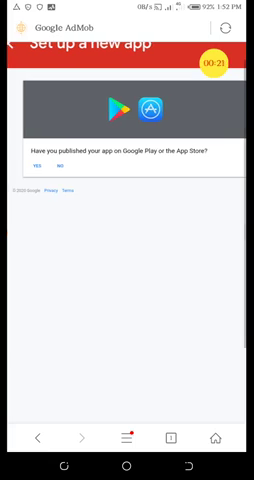
Step: Answer the published-app question to begin a Banner ad unit for the infotech app
{"action": "left_click", "coordinate": [60, 164]}
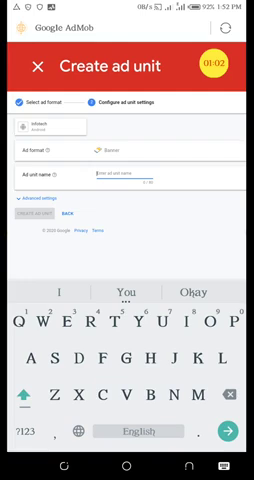
Step: Name the banner ad unit, fixing the 'Banned' typo, and create it
{"action": "type", "text": "Banned"}
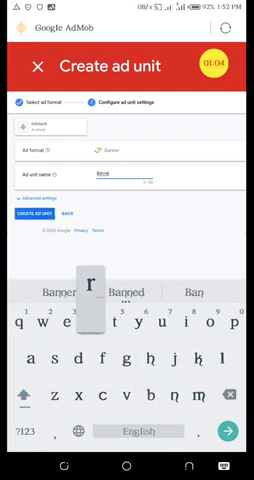
{"action": "left_click", "coordinate": [23, 435]}
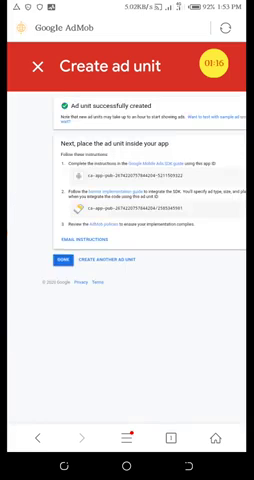
Step: Start a second ad unit from the banner success page
{"action": "left_click", "coordinate": [211, 64]}
{"action": "type", "text": "Interstiti"}
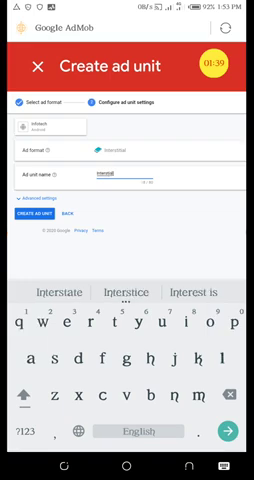
Step: Create the Interstitial ad unit for the infotech app
{"action": "left_click", "coordinate": [25, 432]}
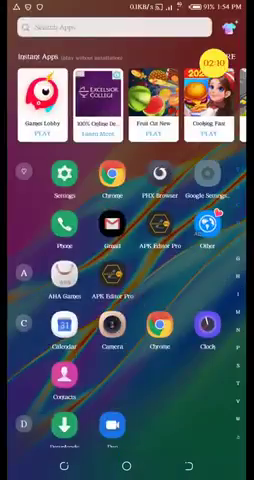
Step: Scroll the app drawer down to find the Notes app
{"action": "scroll", "scroll_direction": "down", "scroll_amount": 3}
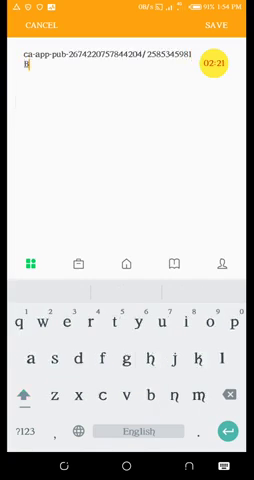
Step: Label the pasted ad unit IDs Banner1 and Interstitial, then save the note
{"action": "type", "text": "anner1"}
{"action": "type", "text": "Inert"}
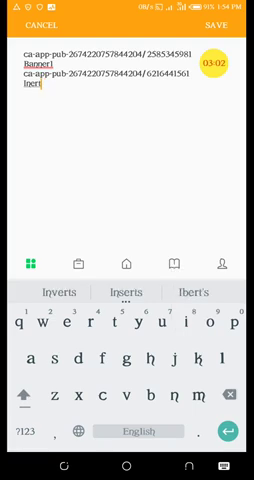
{"action": "left_click", "coordinate": [116, 300]}
{"action": "type", "text": "terstial"}
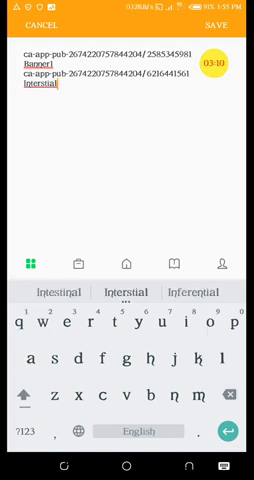
{"action": "left_click", "coordinate": [20, 432]}
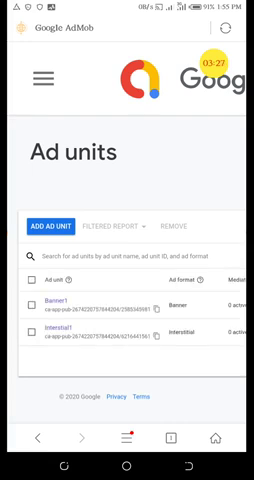
Step: Return to the AdMob Home dashboard after reviewing the Ad units list
{"action": "left_click", "coordinate": [40, 80]}
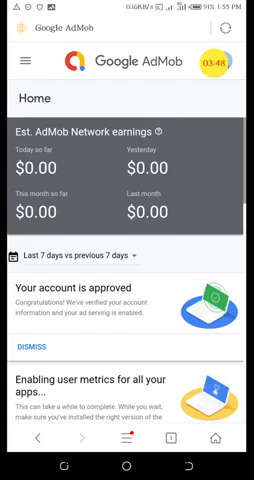
{"action": "scroll", "scroll_direction": "down", "scroll_amount": 3}
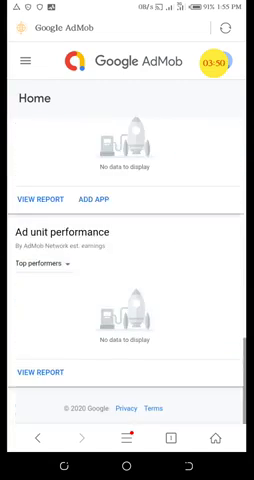